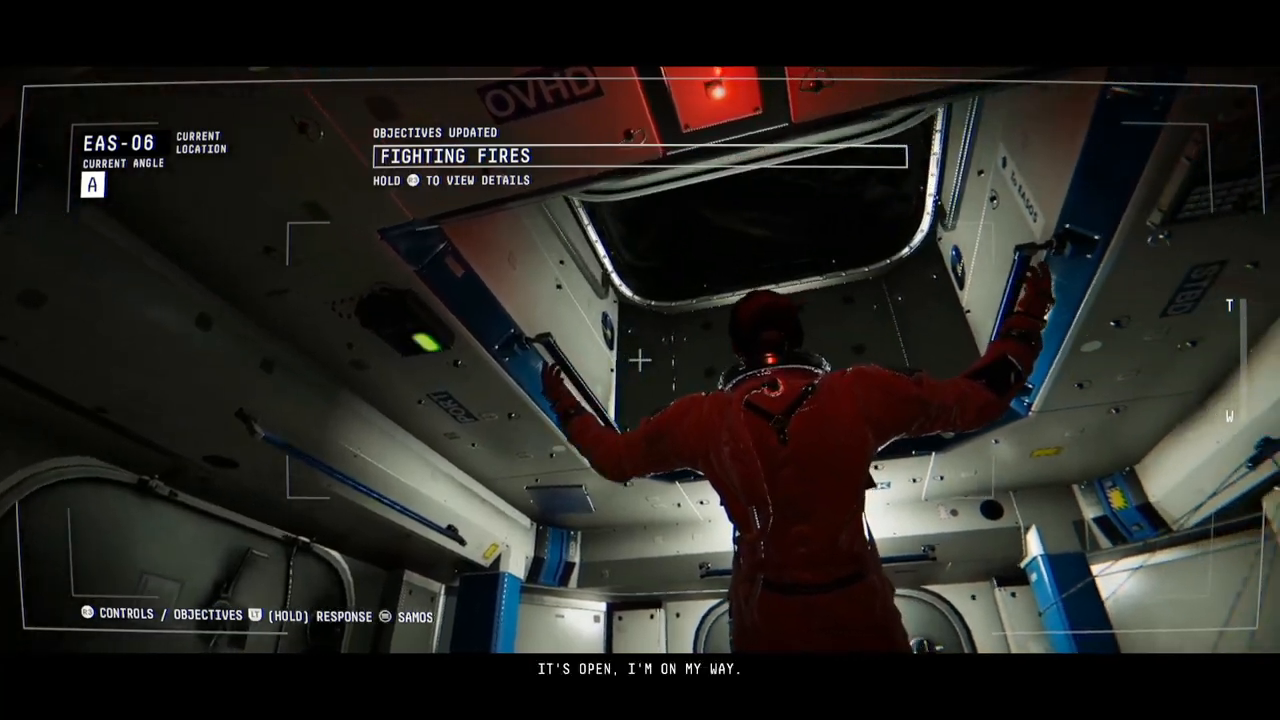
mouse_move(640, 360)
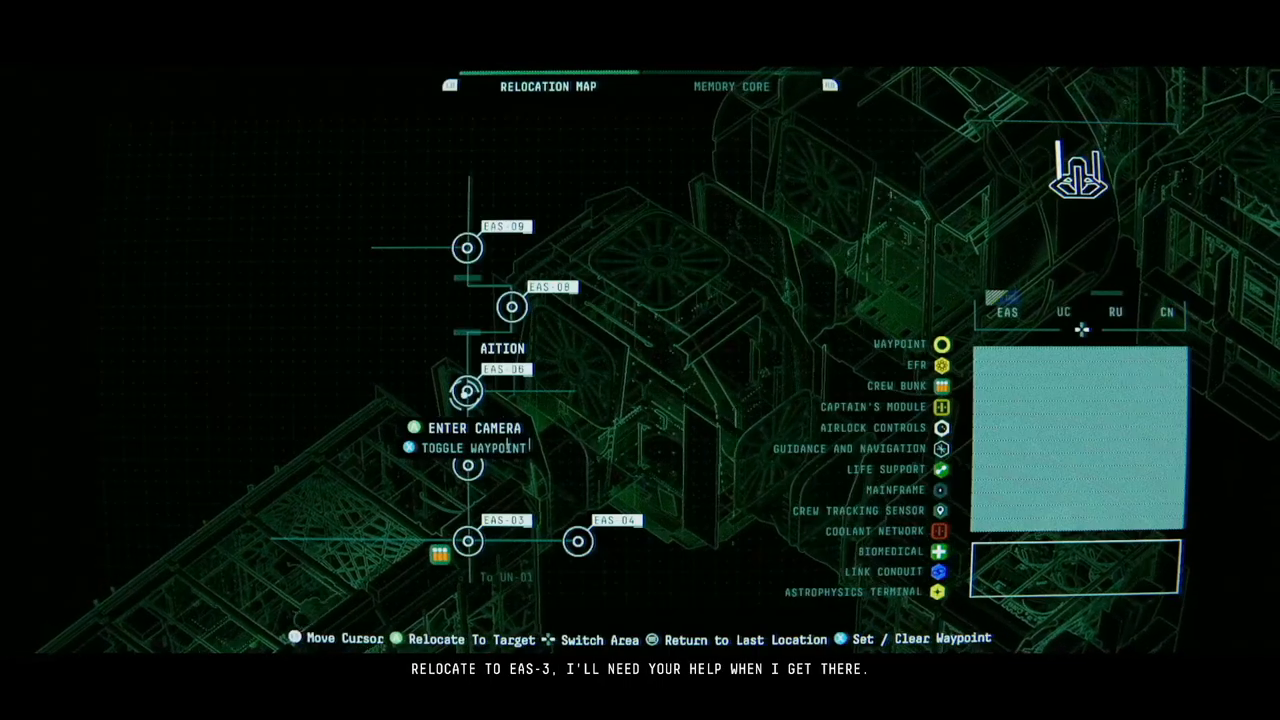
mouse_move(467, 465)
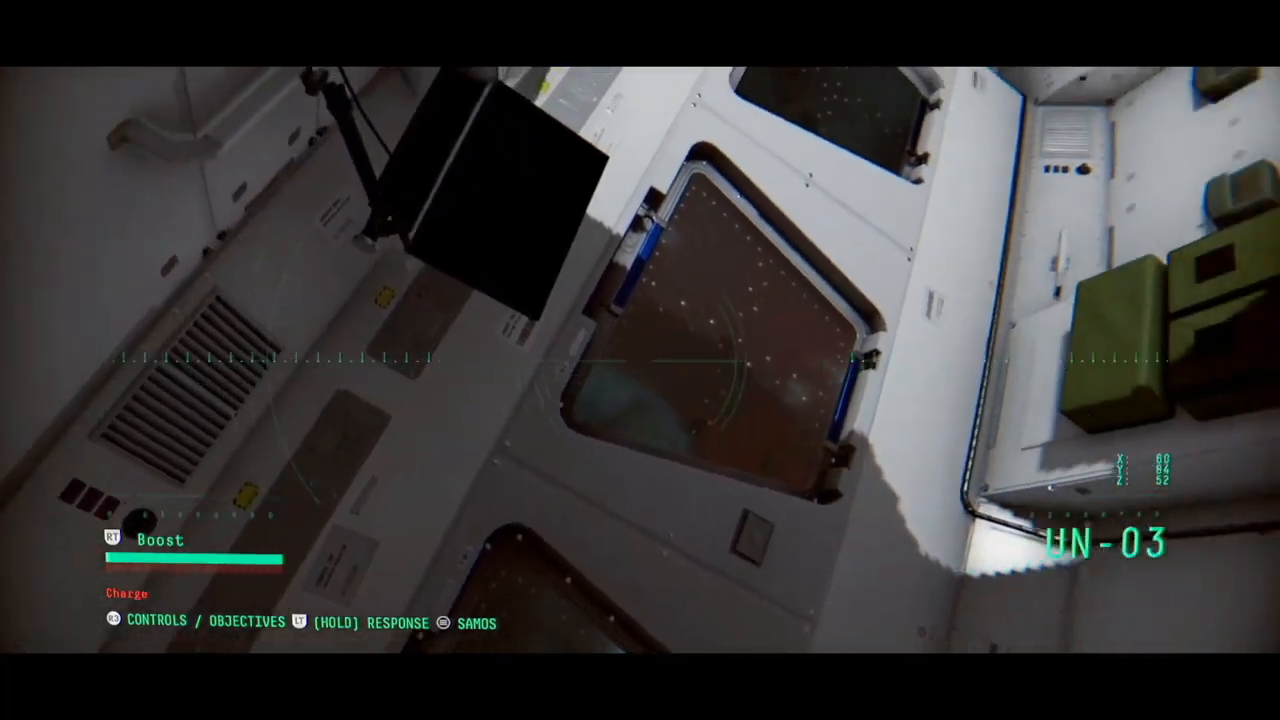
mouse_move(640, 360)
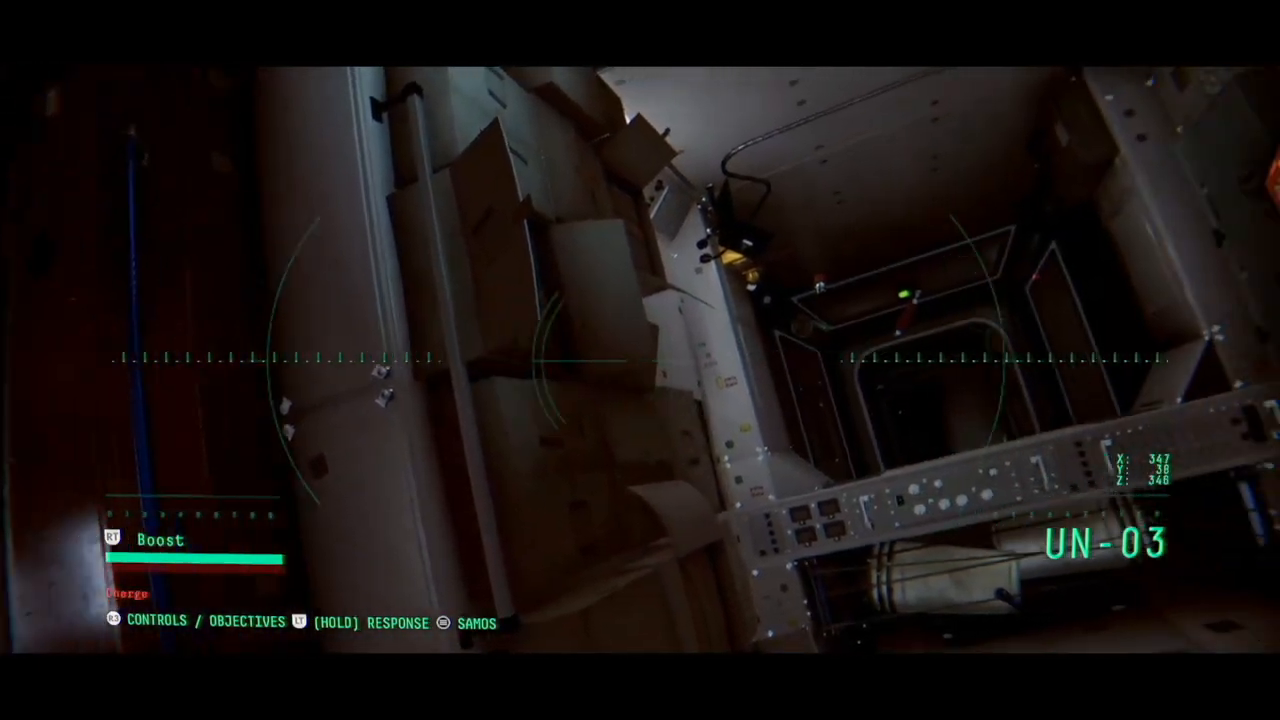
mouse_move(640, 360)
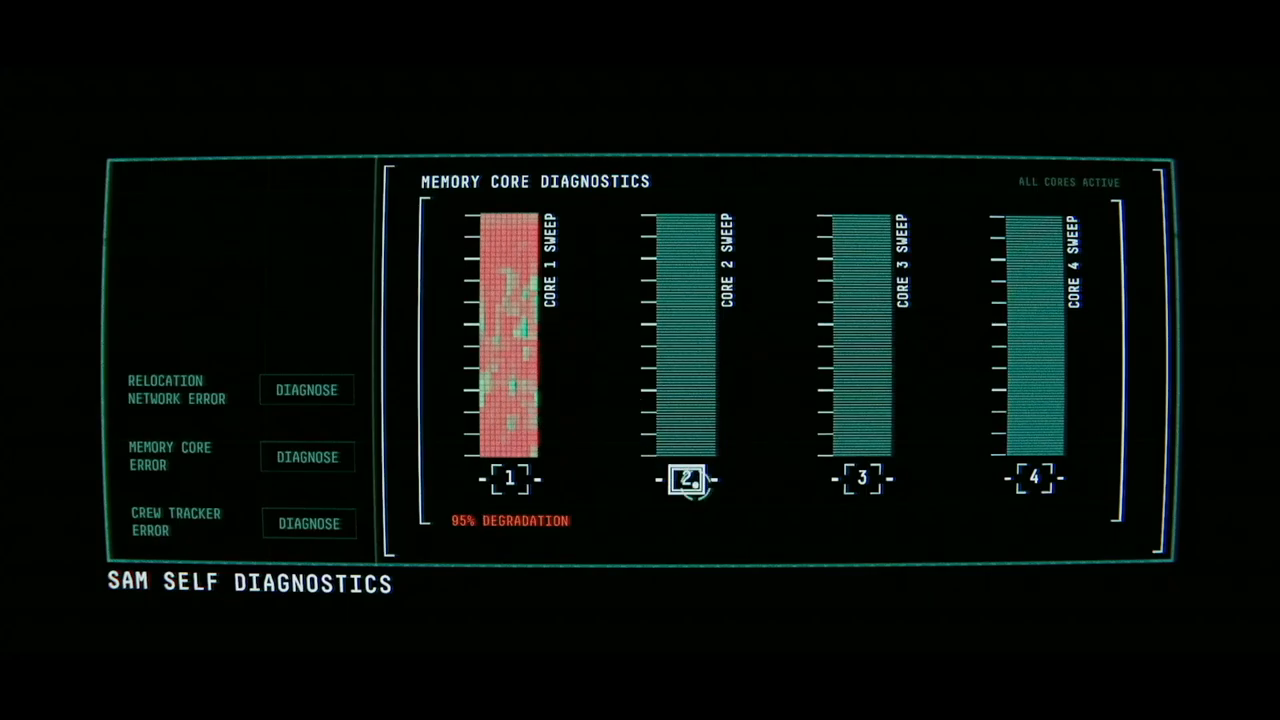
click(686, 478)
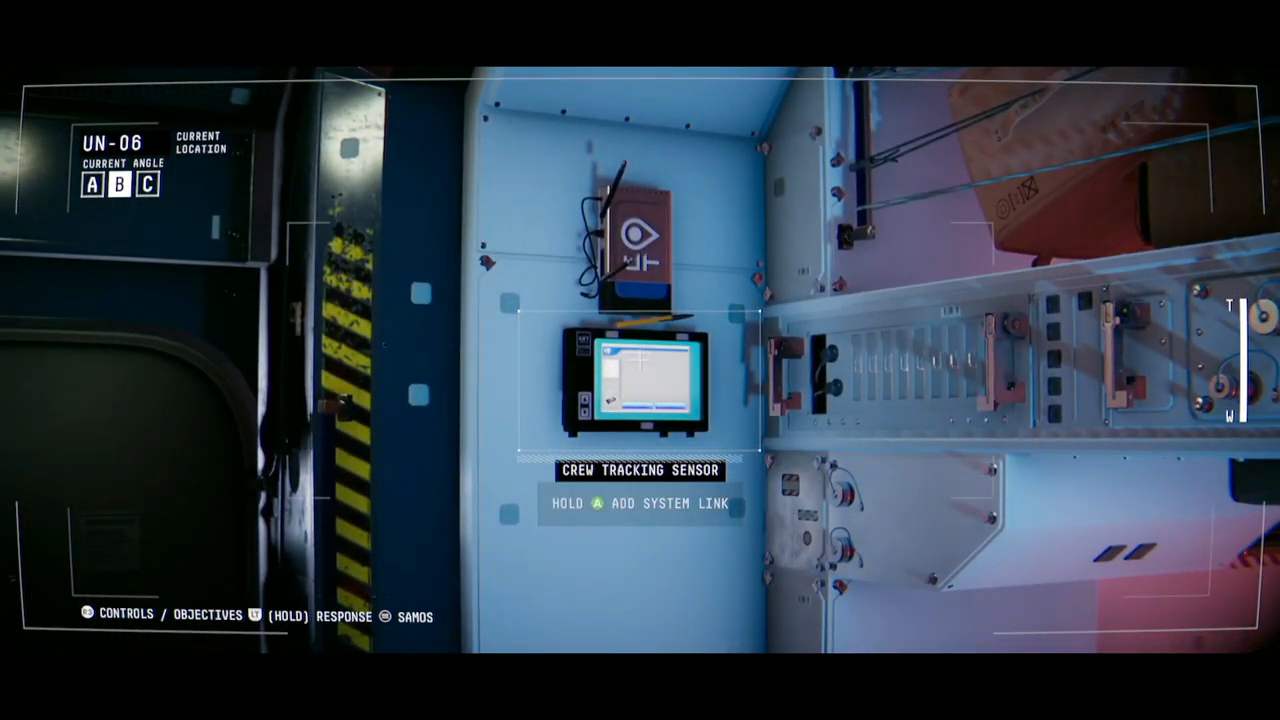
key(a)
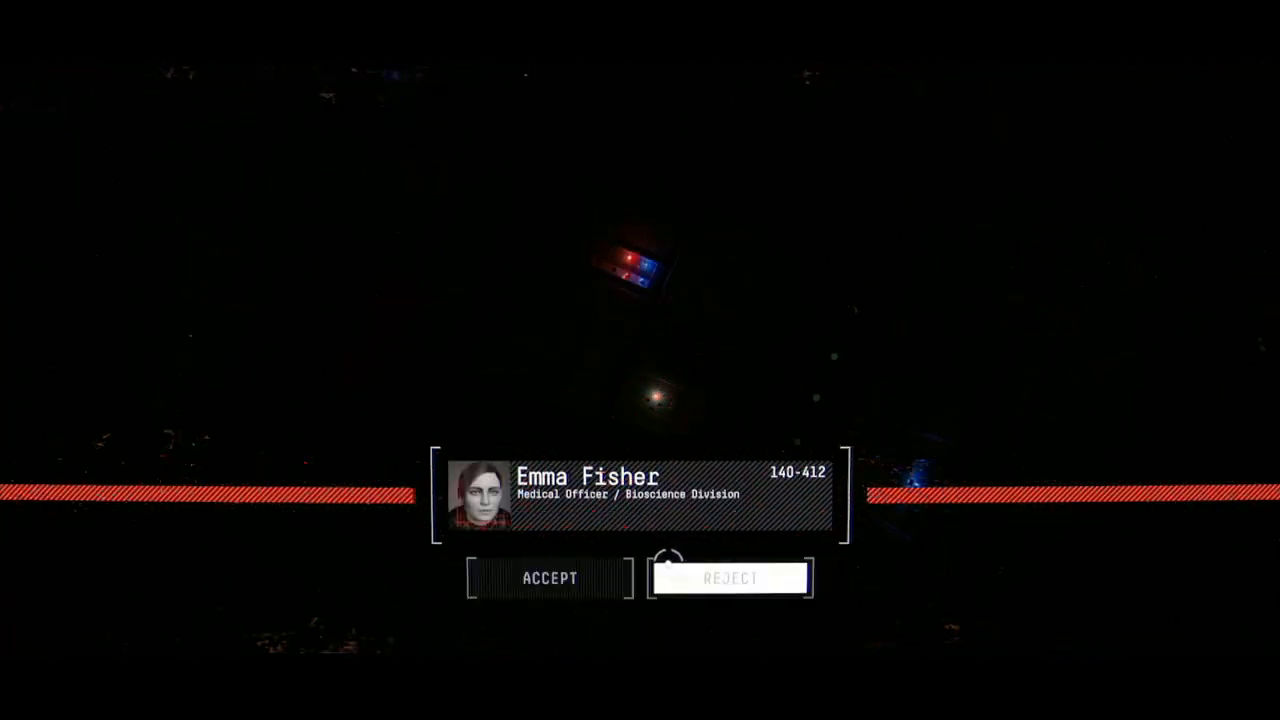
mouse_move(590, 493)
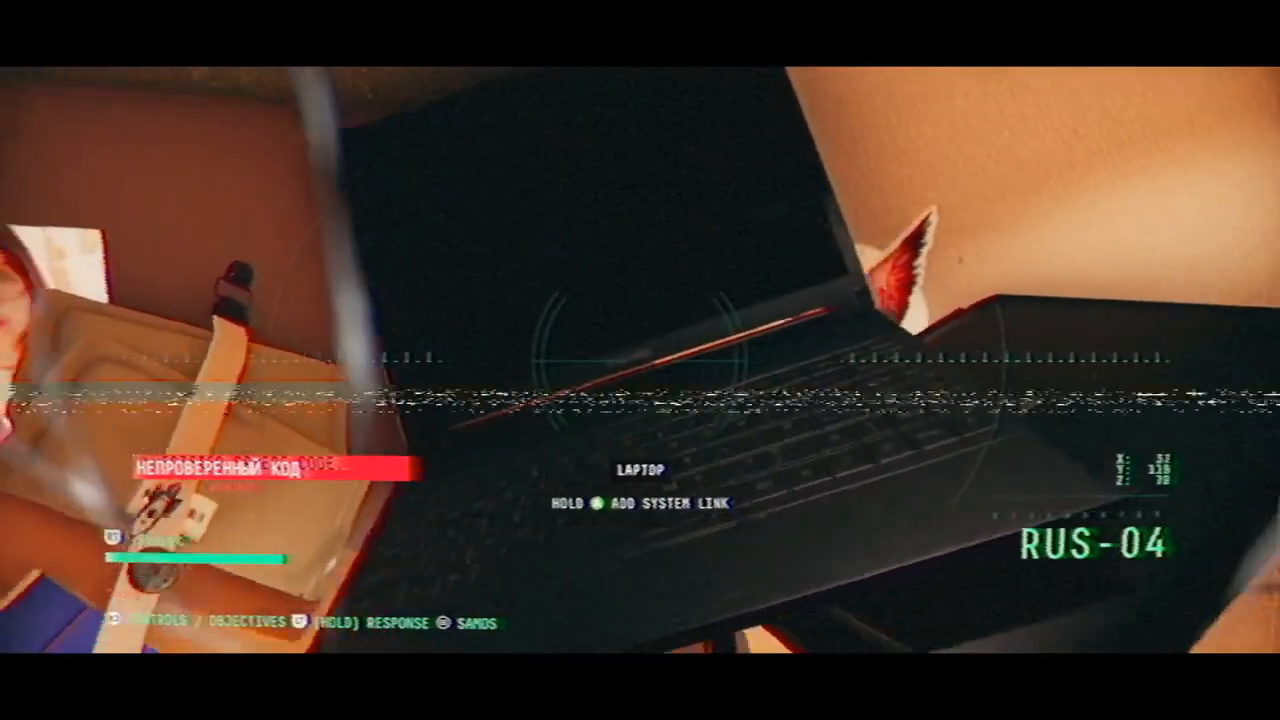
mouse_move(640, 360)
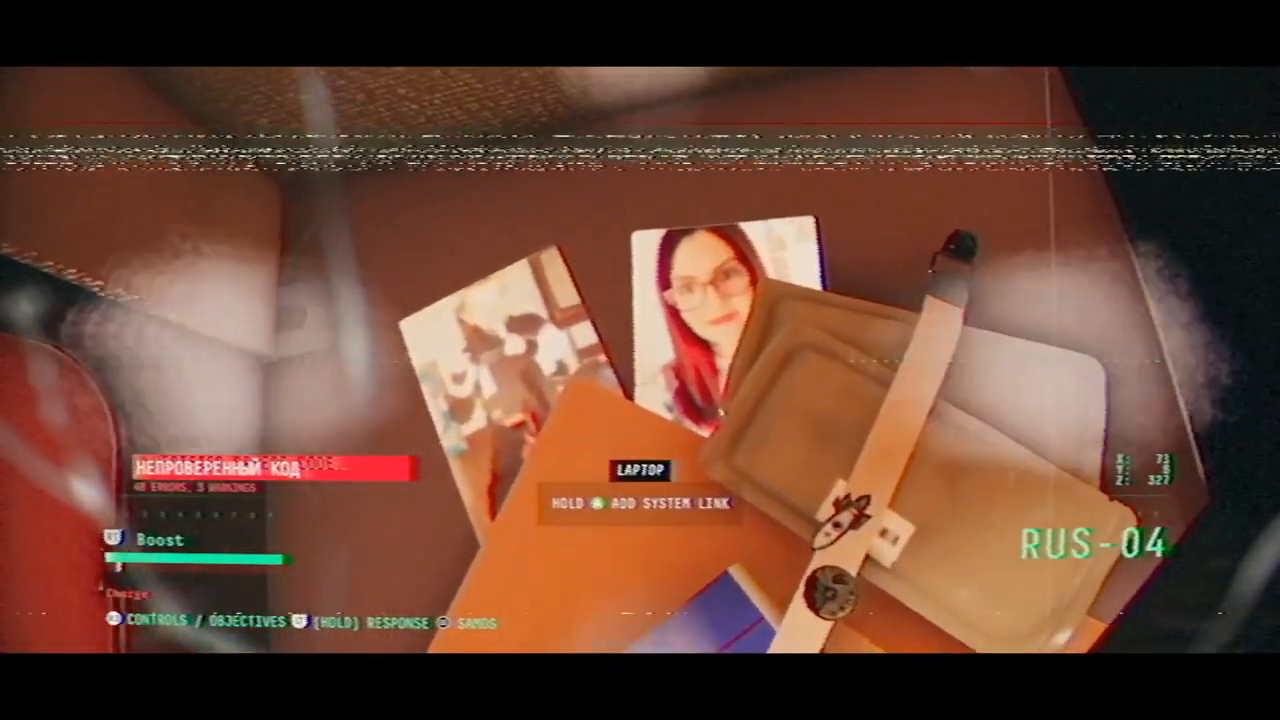